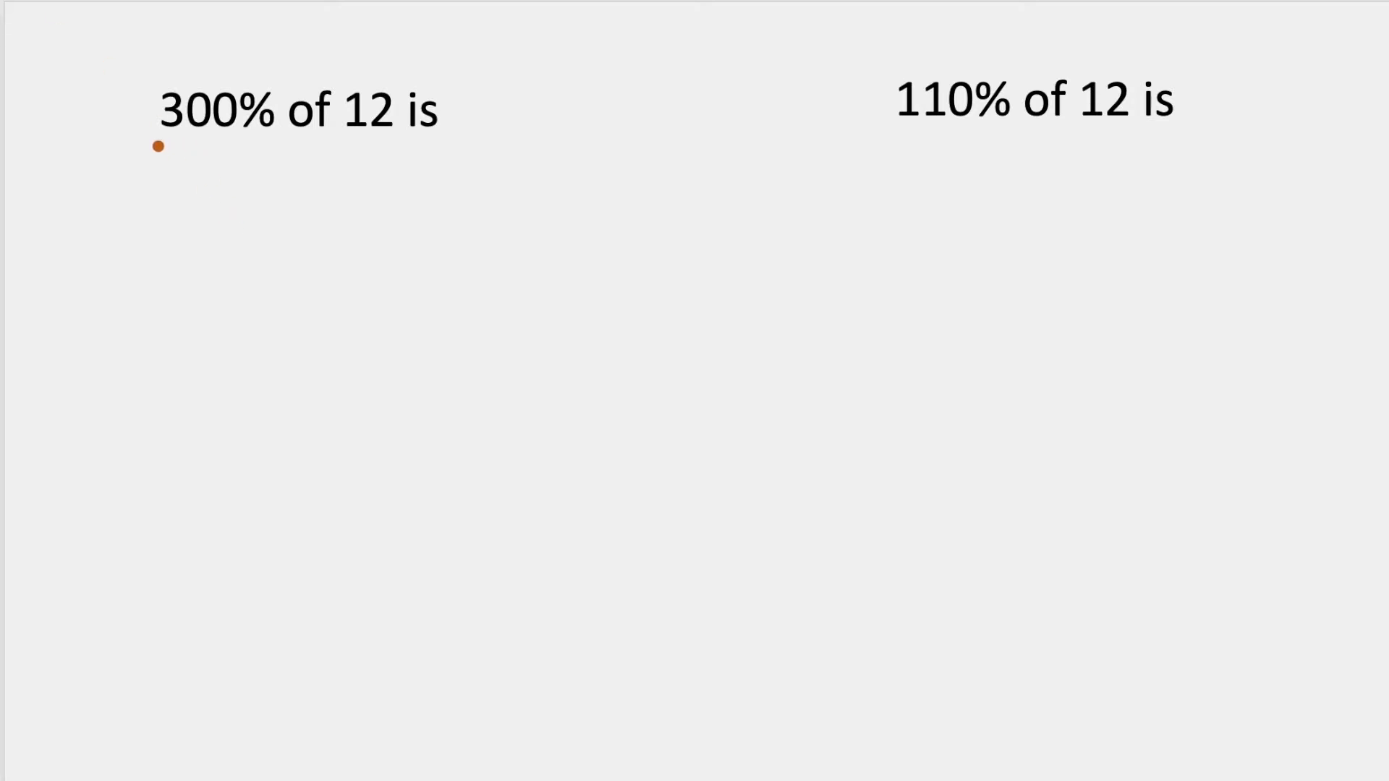
- Underline 300% and 12, write 100% × 3 and 12 × 3 = 36, and underline 36
{"action": "left_click_drag", "start_coordinate": [160, 146], "coordinate": [408, 146]}
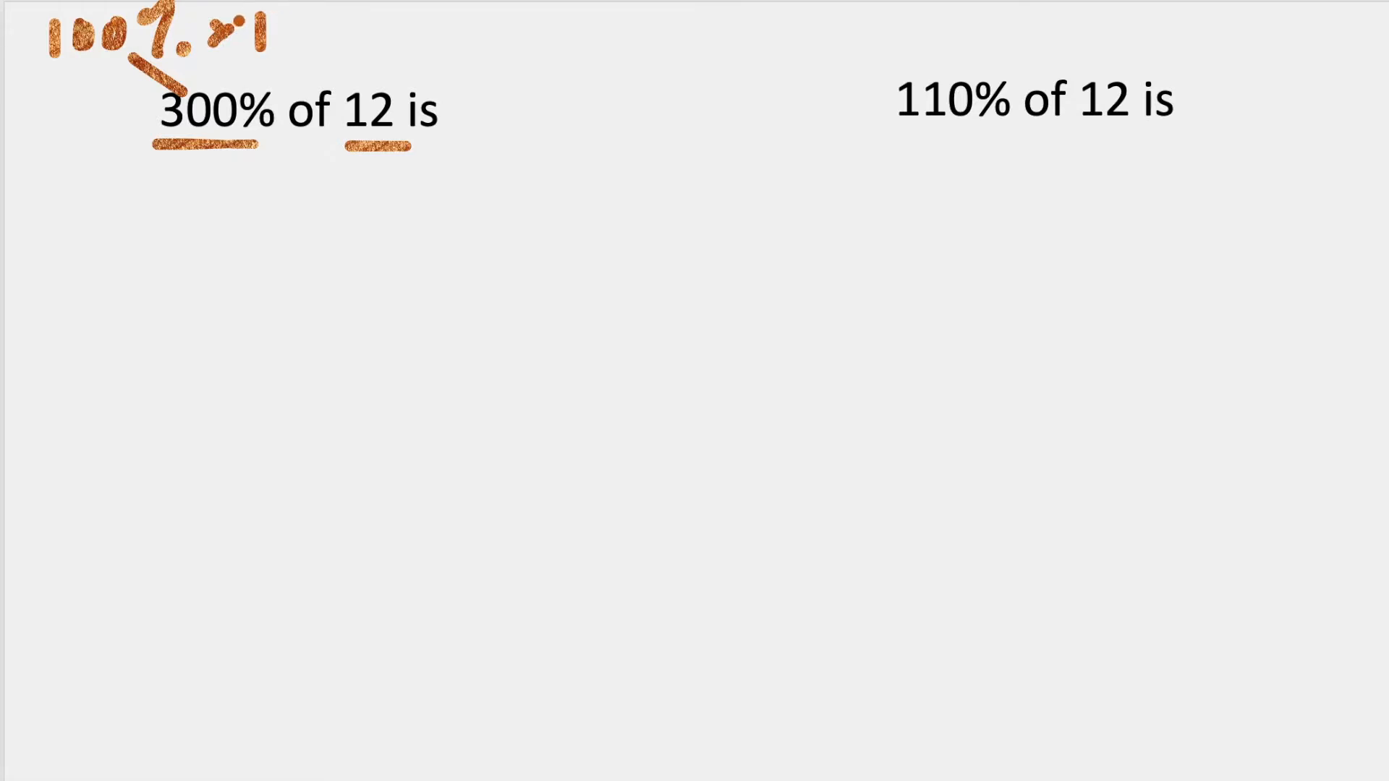
{"action": "type", "text": "3"}
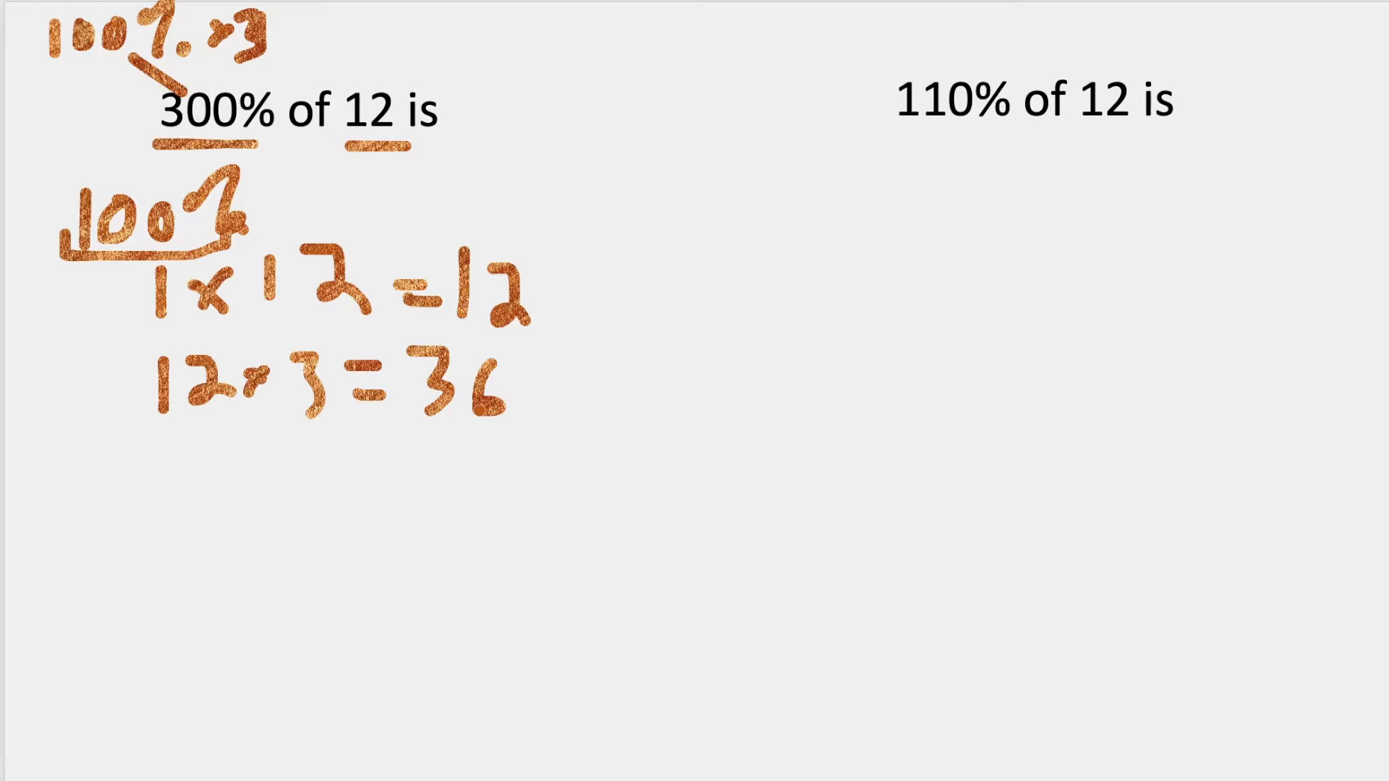
{"action": "left_click_drag", "start_coordinate": [403, 434], "coordinate": [501, 434]}
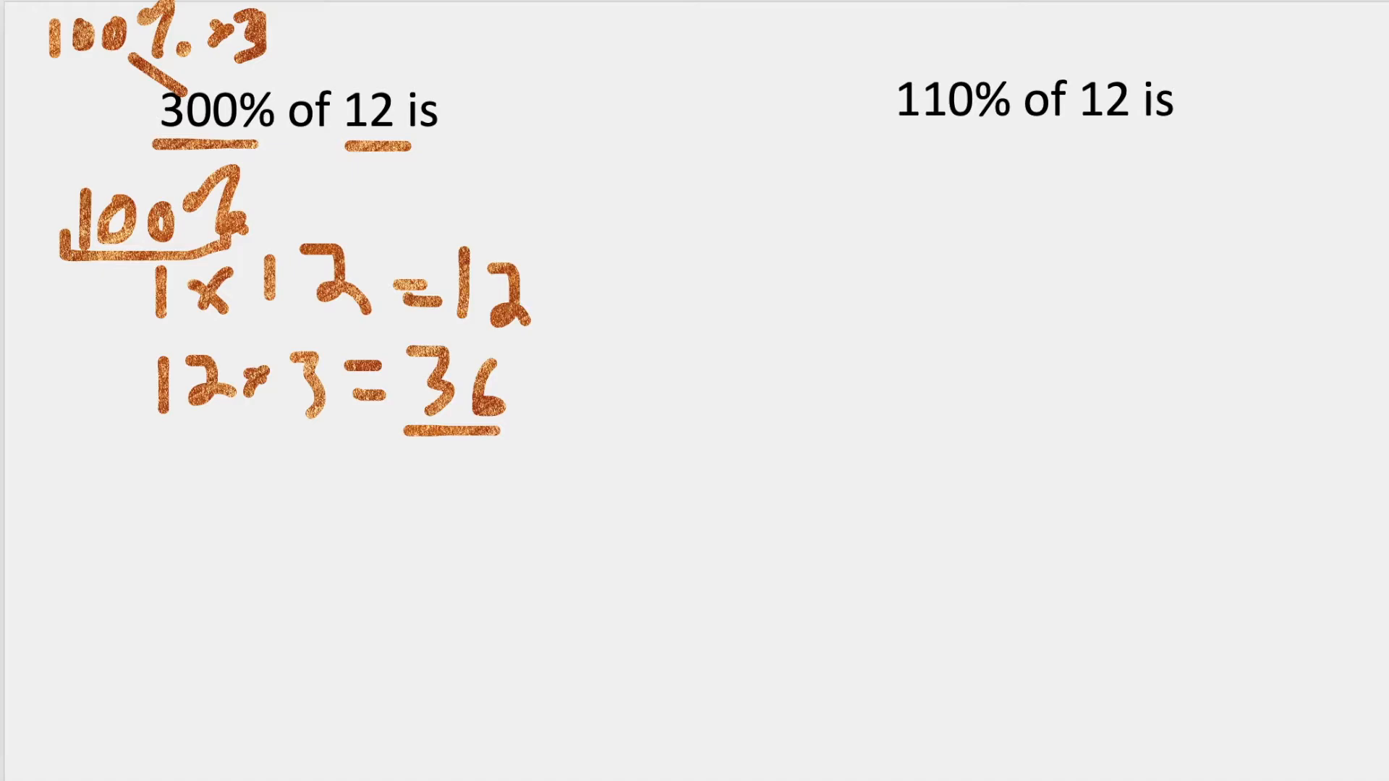
{"action": "mouse_move", "coordinate": [878, 33]}
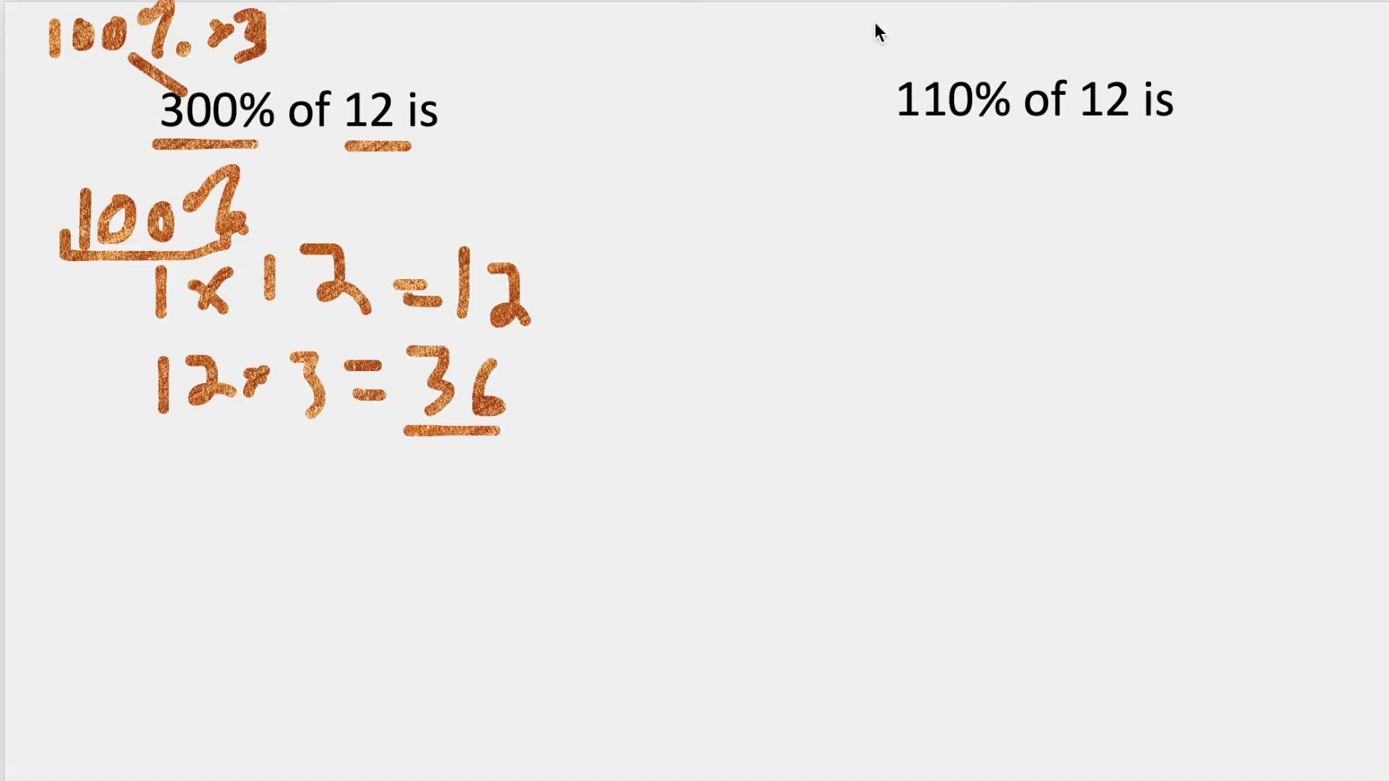
{"action": "mouse_move", "coordinate": [142, 58]}
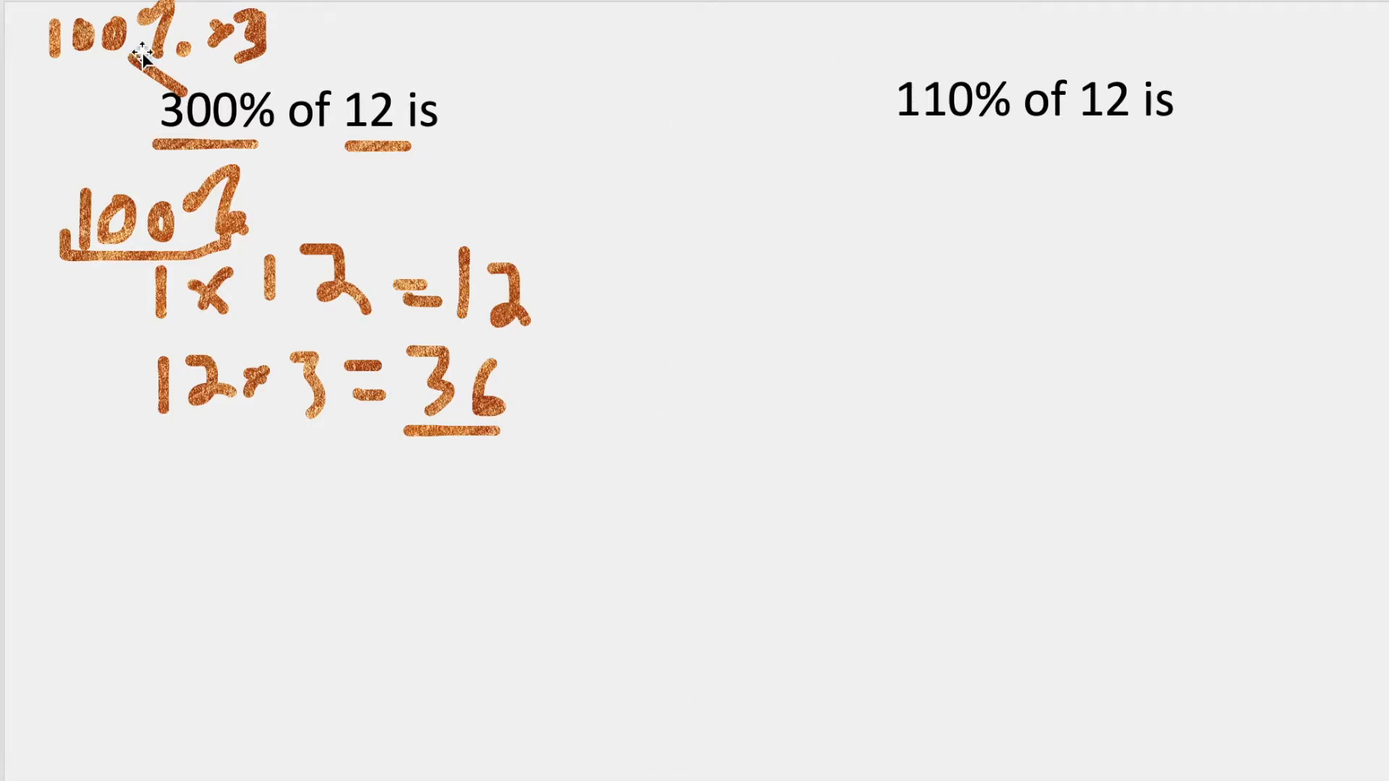
- Draw a vertical ink stroke down the slide, moving on to the 230% of 5 problem
{"action": "left_click_drag", "start_coordinate": [660, 17], "coordinate": [665, 735]}
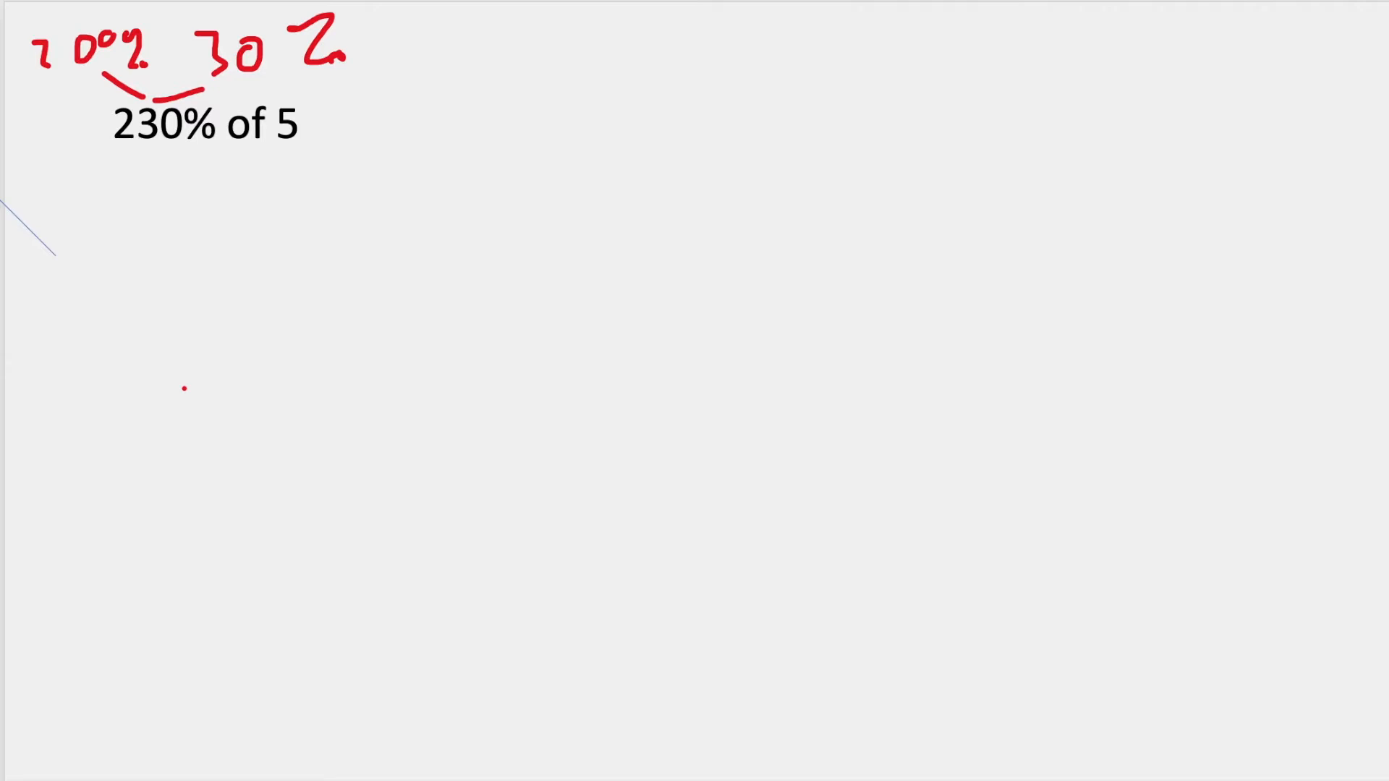
- Write 1.00 x 5 = 5 under the problem and mark the 200% and 30% split in red ink
{"action": "type", "text": "1.00 x 5 = 5"}
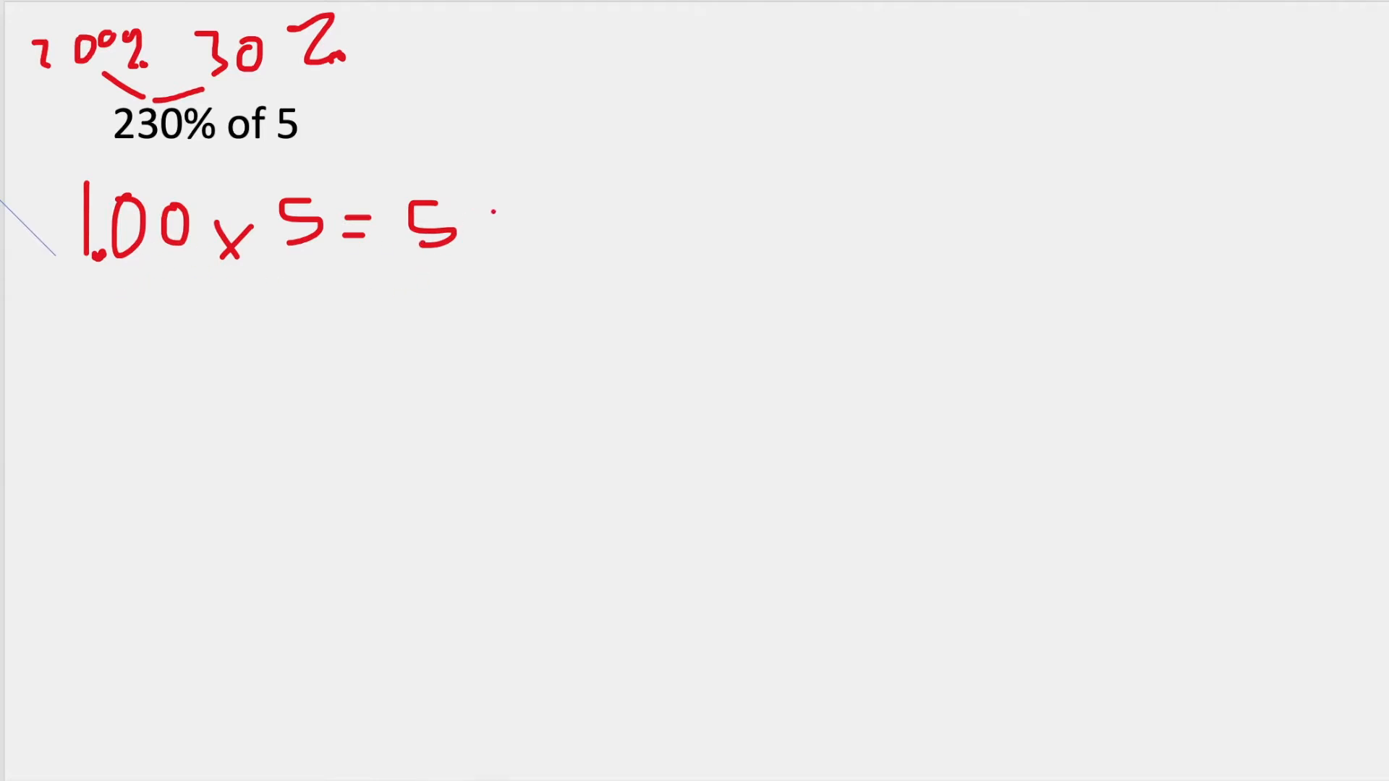
{"action": "left_click_drag", "start_coordinate": [496, 217], "coordinate": [655, 213]}
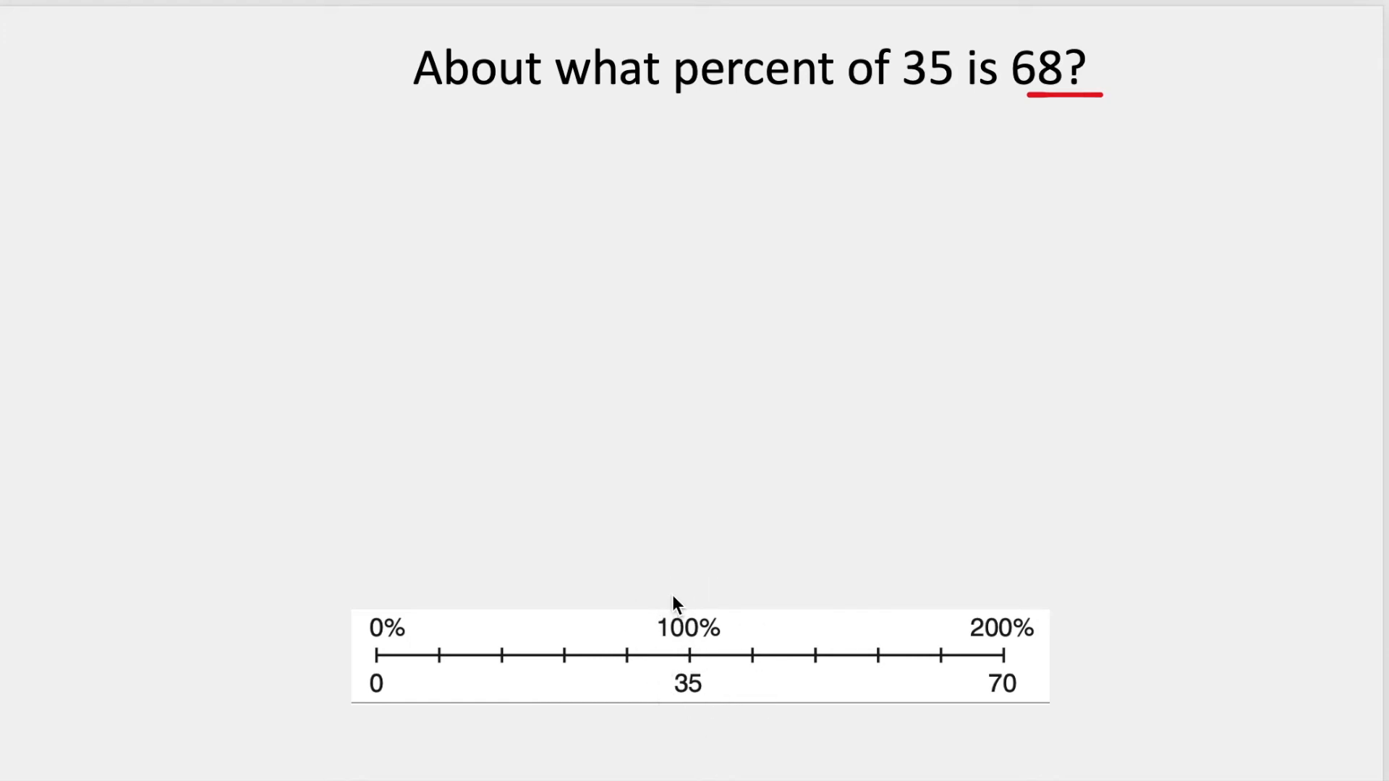
{"action": "mouse_move", "coordinate": [1115, 630]}
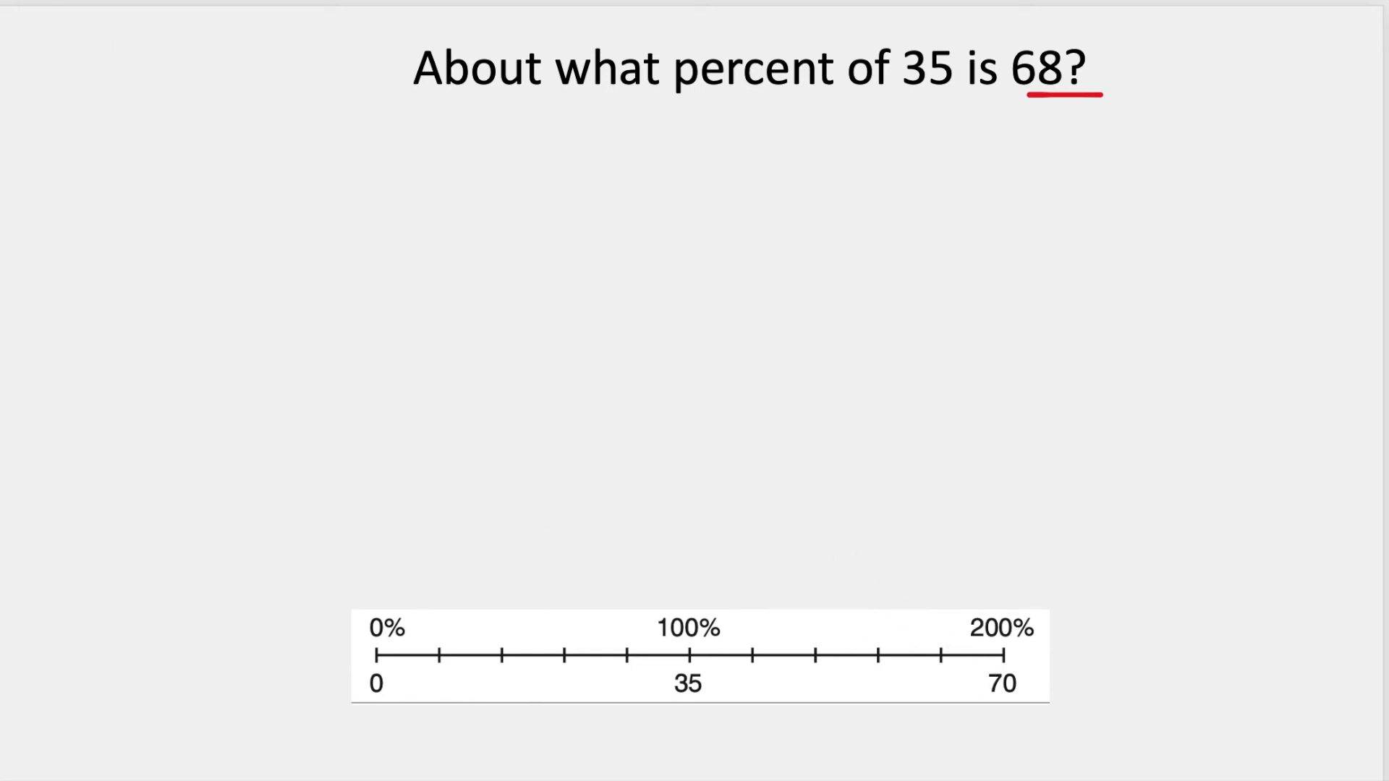
- Mark 68 just before 70 on the number line and handwrite the estimate 197%
{"action": "left_click", "coordinate": [988, 650]}
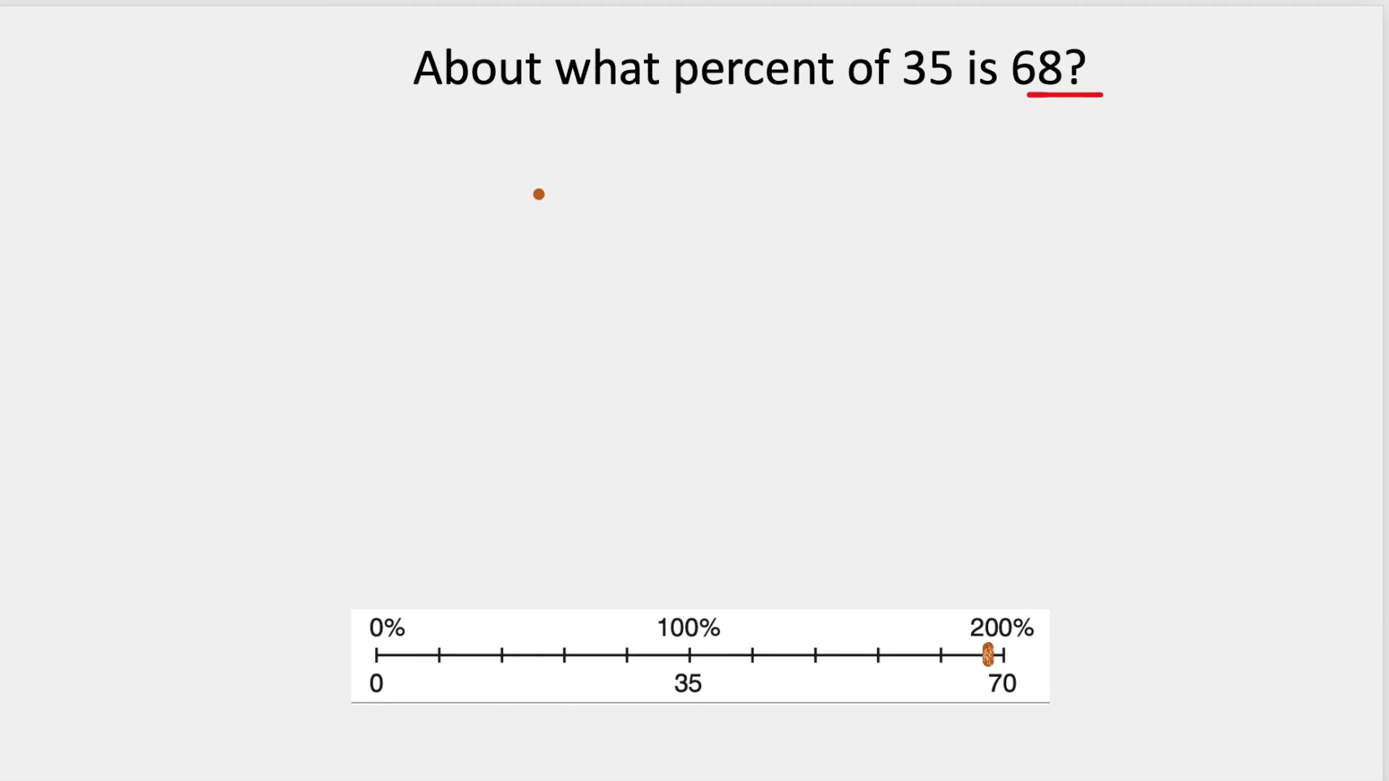
{"action": "left_click_drag", "start_coordinate": [536, 193], "coordinate": [535, 274]}
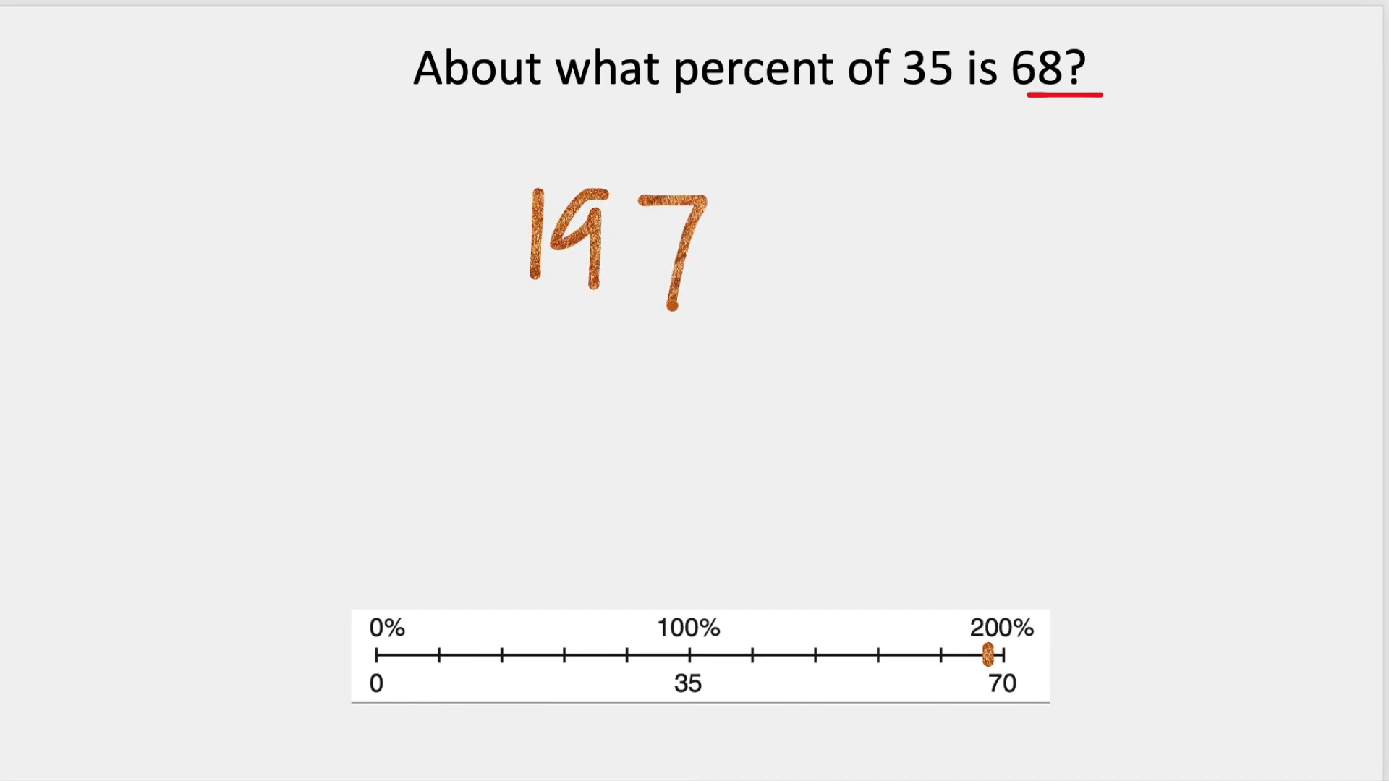
{"action": "left_click_drag", "start_coordinate": [762, 168], "coordinate": [814, 293]}
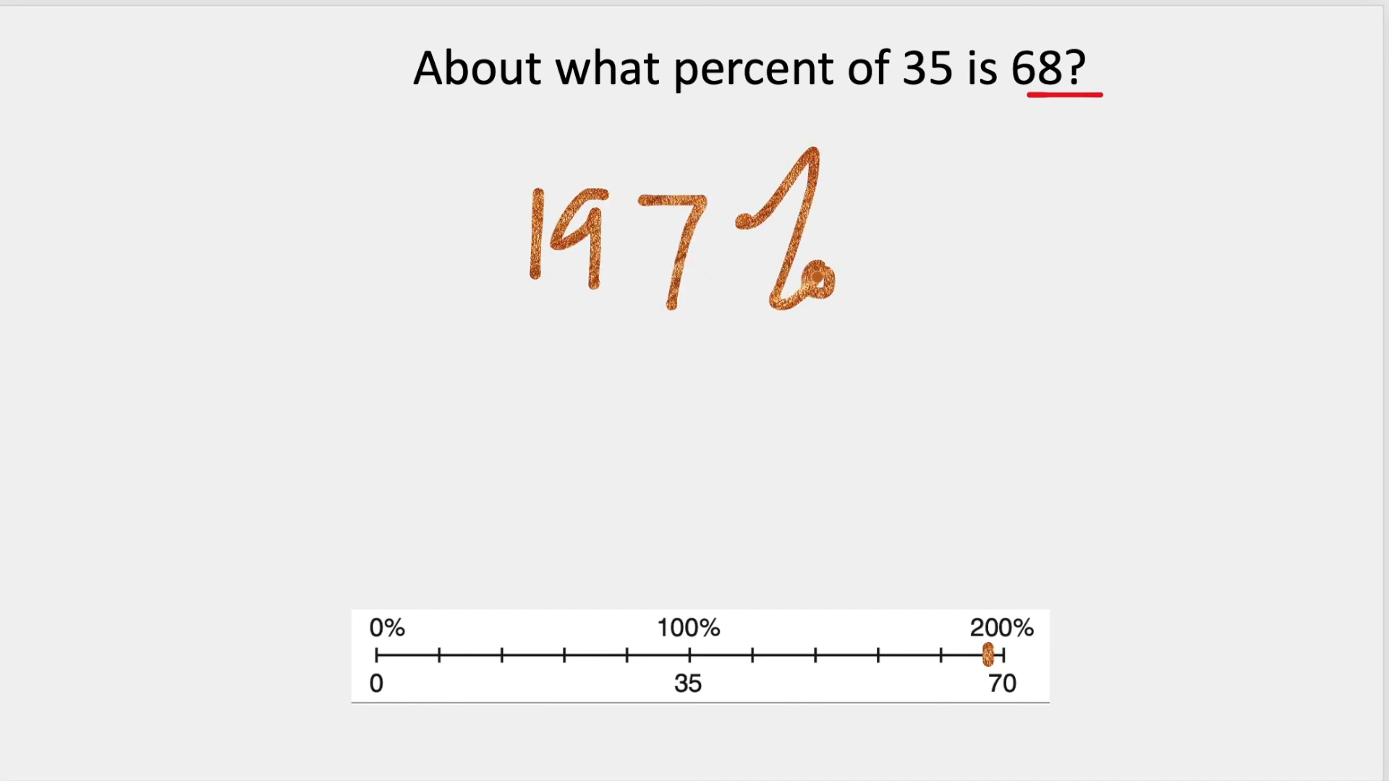